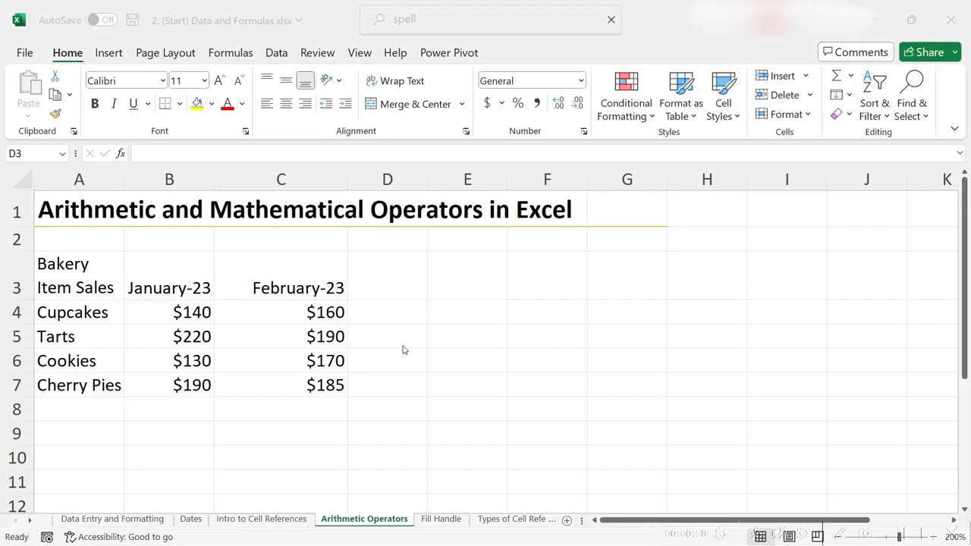
mouse_move(391, 278)
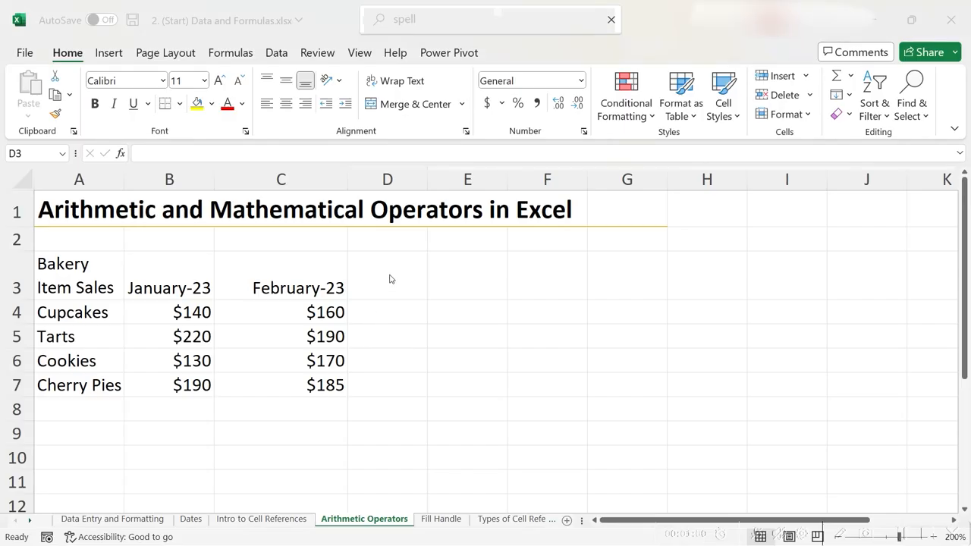
Type the heading 'Total Sales' in D3 beside February-23
type("Total S")
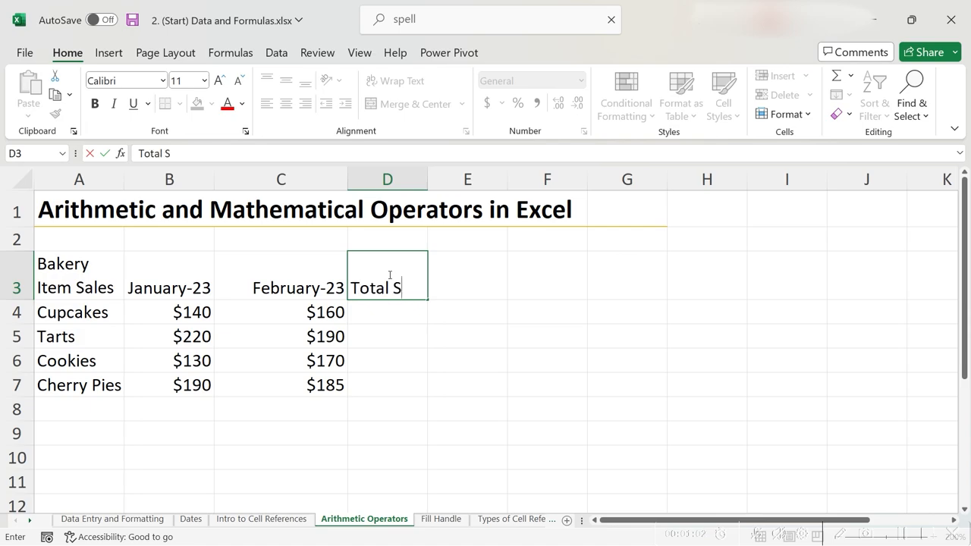
type("ales")
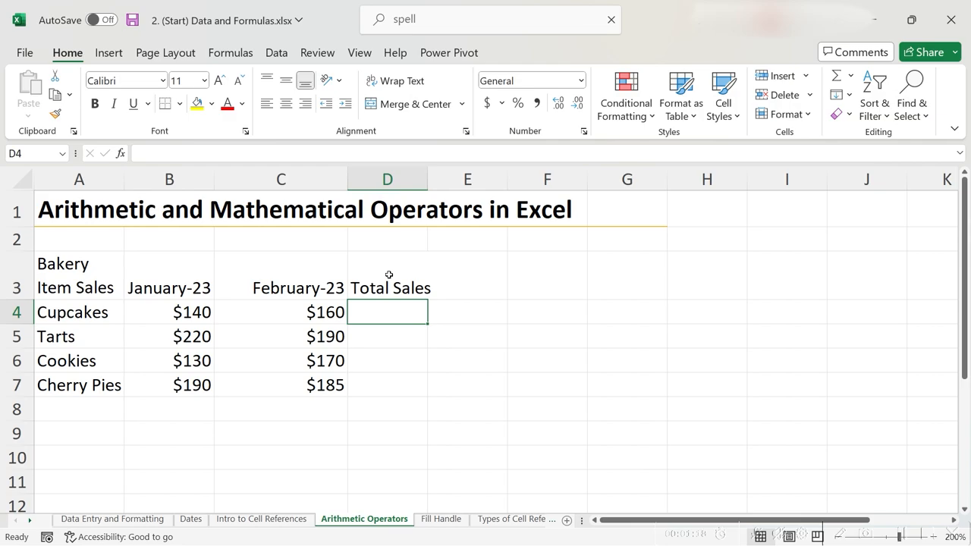
Enter the formula =B4+C4 in D4 for the Cupcakes total
type("=")
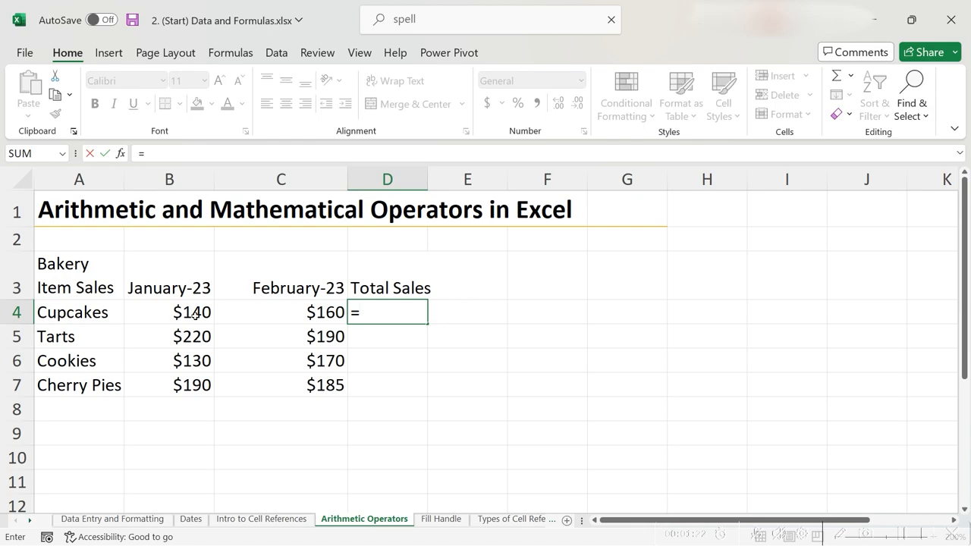
left_click(168, 312)
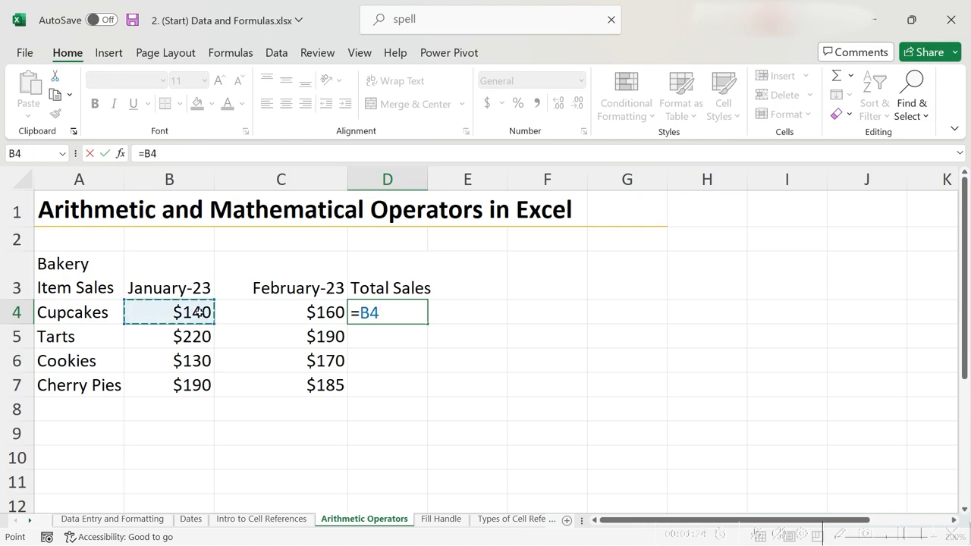
type("+")
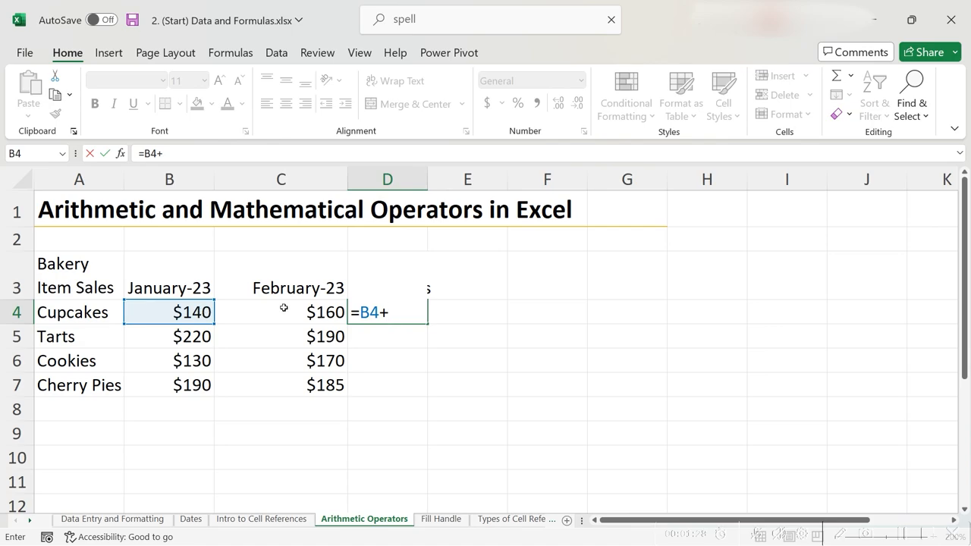
left_click(284, 312)
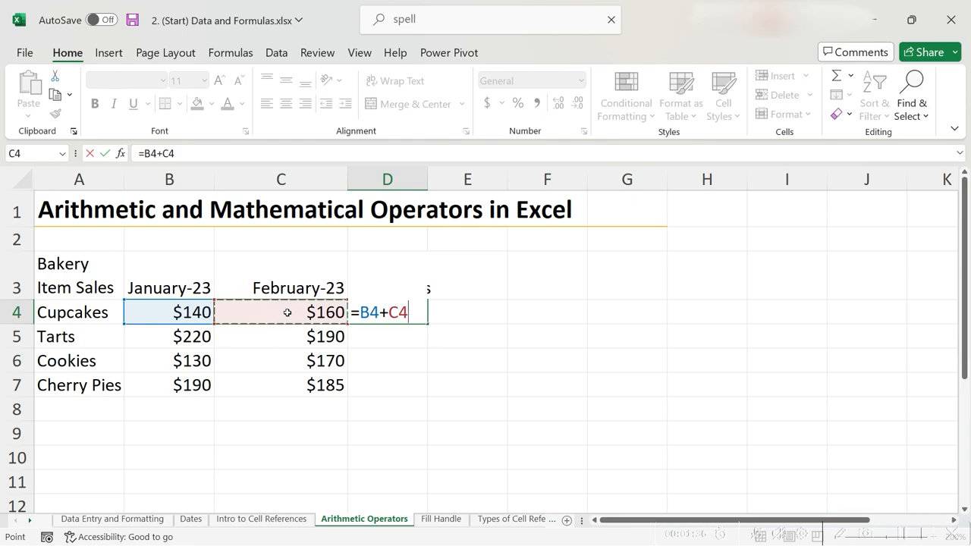
key("Enter")
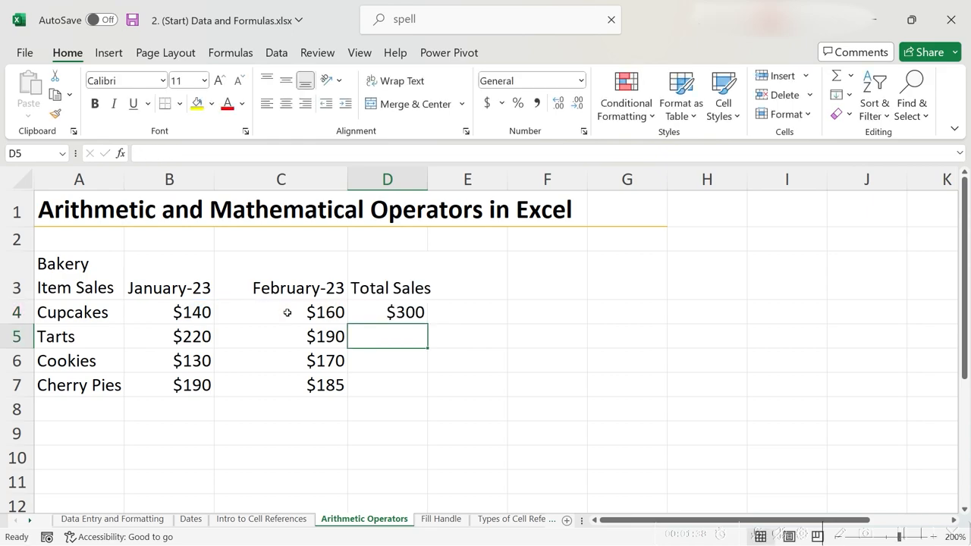
mouse_move(287, 312)
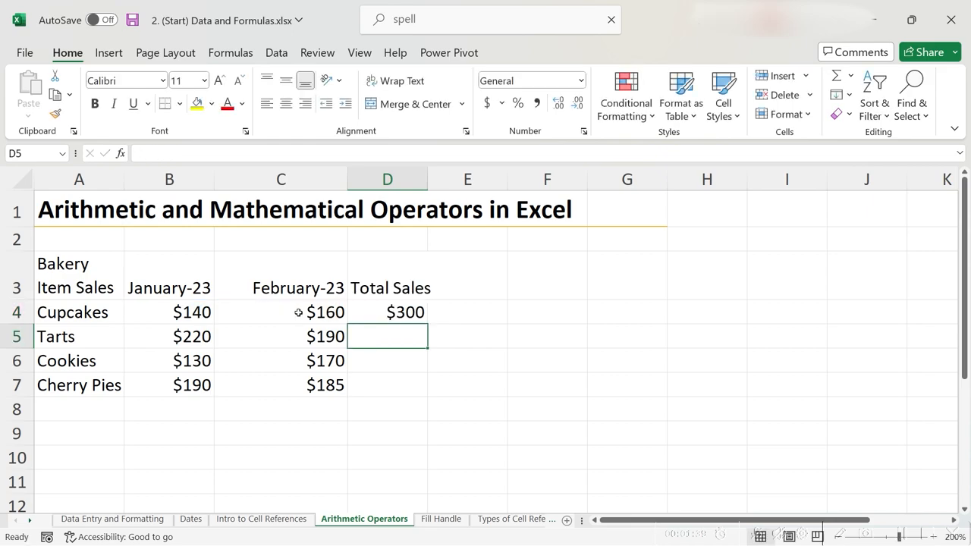
Check the Cupcakes January value and the $300 total formula, then select the Cherry Pies total
left_click(168, 312)
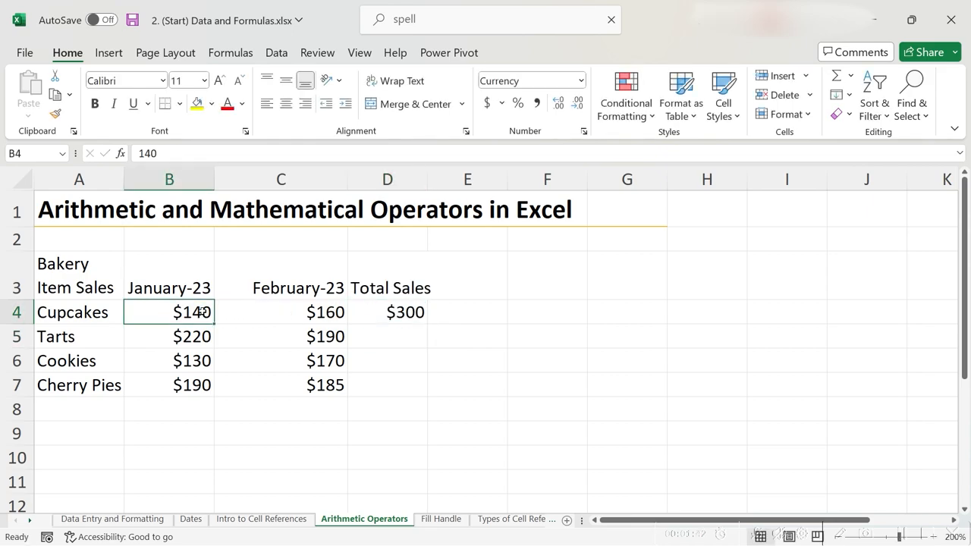
left_click(387, 311)
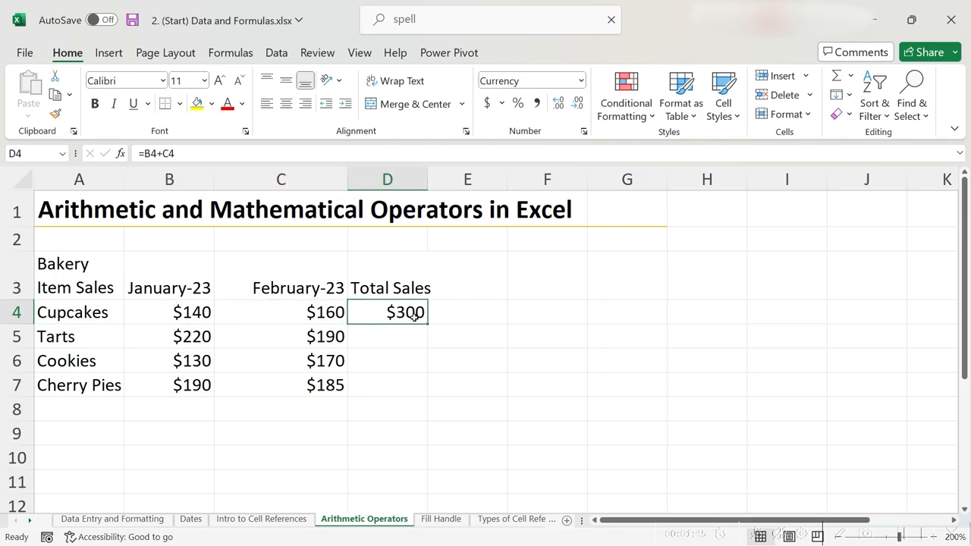
mouse_move(356, 326)
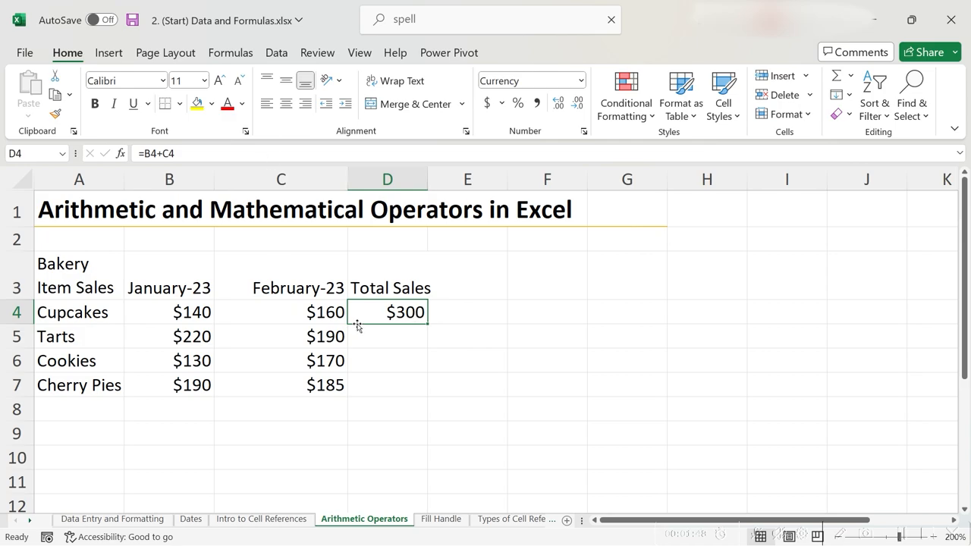
left_click(387, 385)
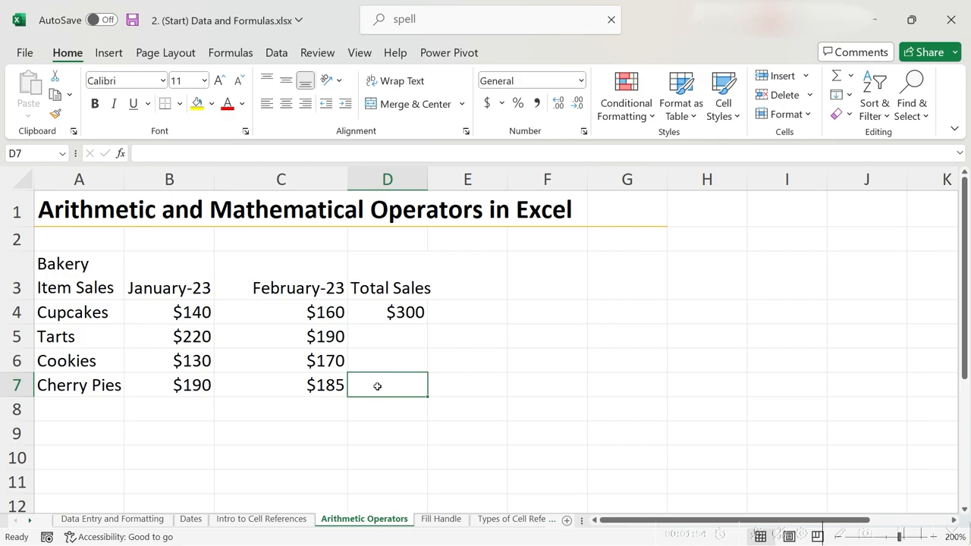
Fill the D4 total formula down to D7 and check the Tarts total
left_click(387, 311)
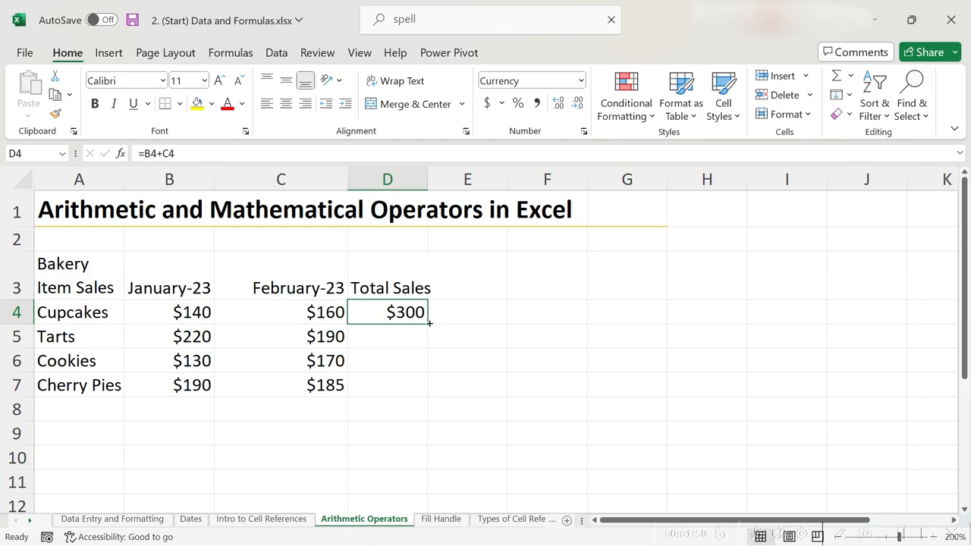
mouse_move(433, 314)
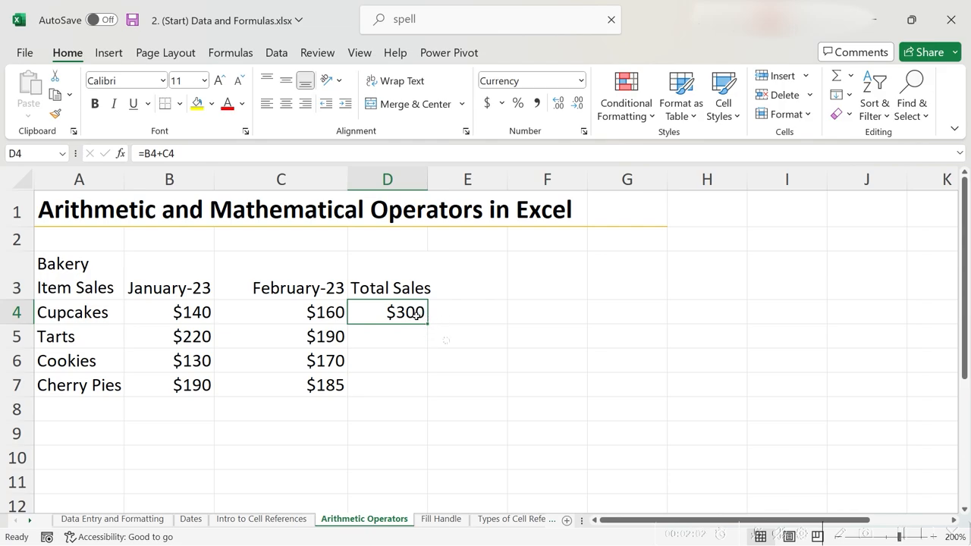
mouse_move(448, 329)
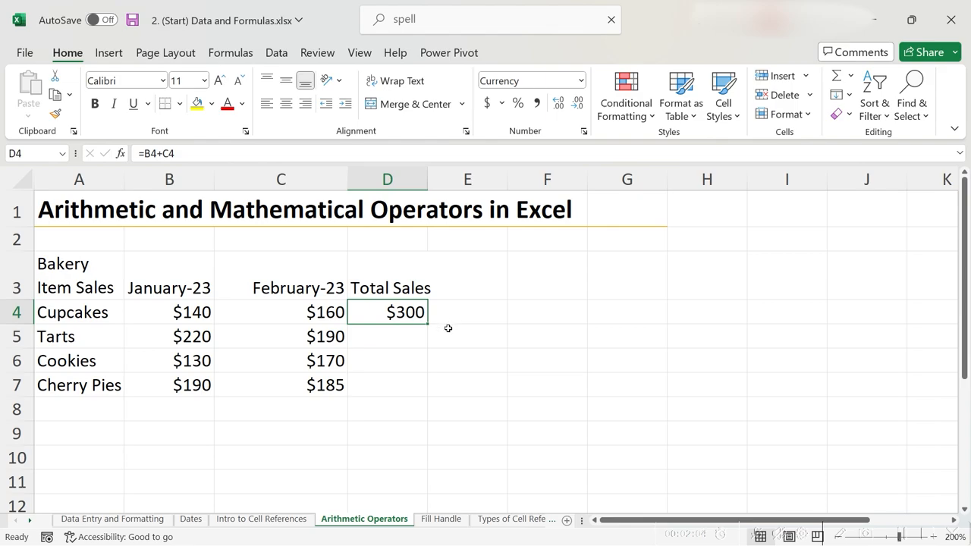
mouse_move(428, 330)
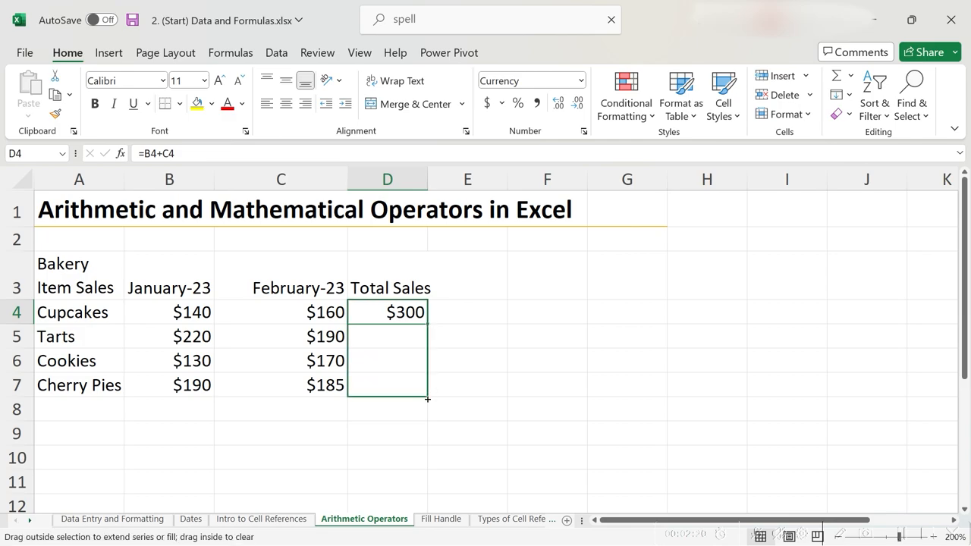
left_click_drag(427, 317, 425, 389)
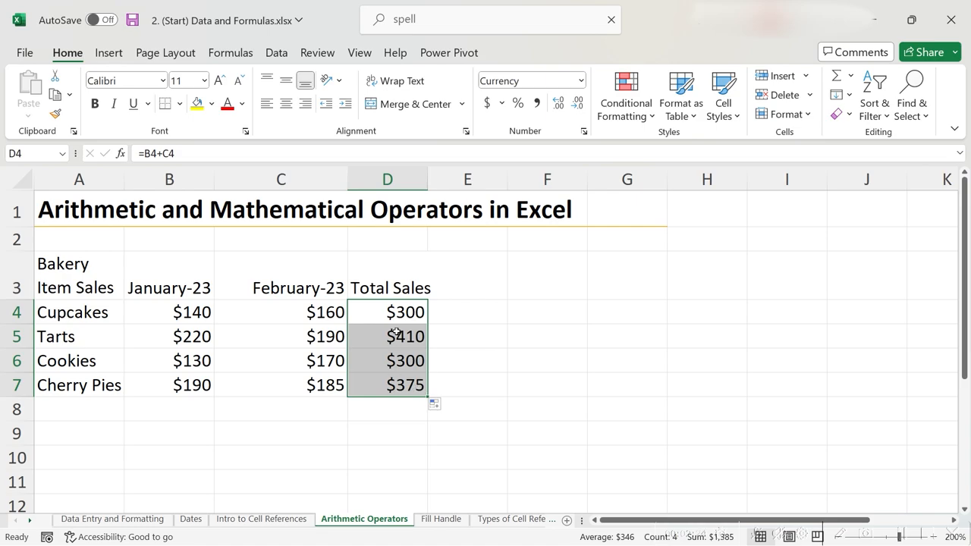
left_click(386, 336)
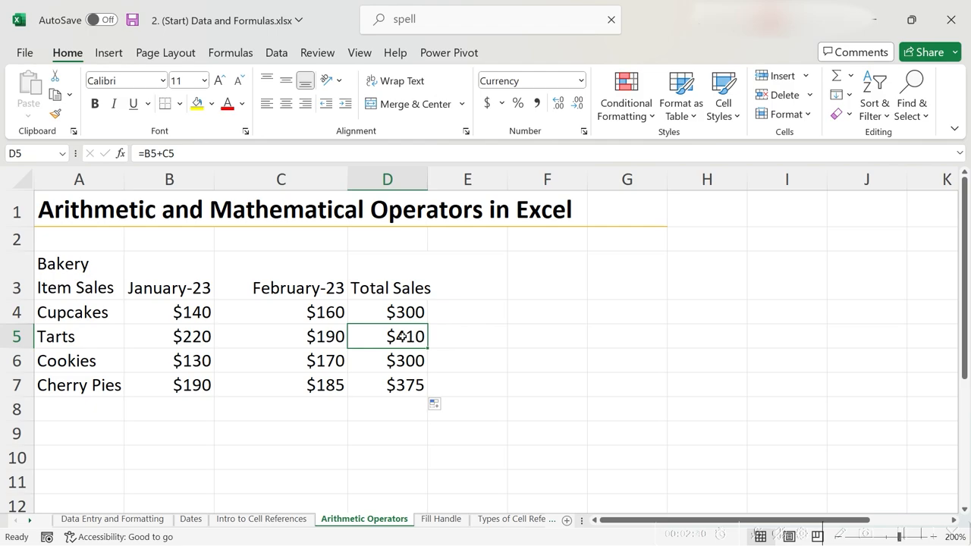
key("F2")
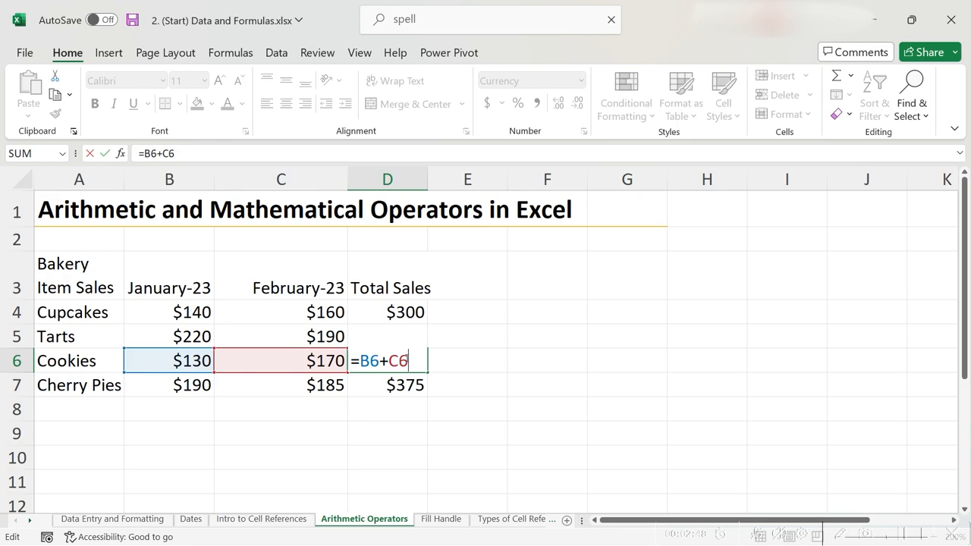
key("Enter")
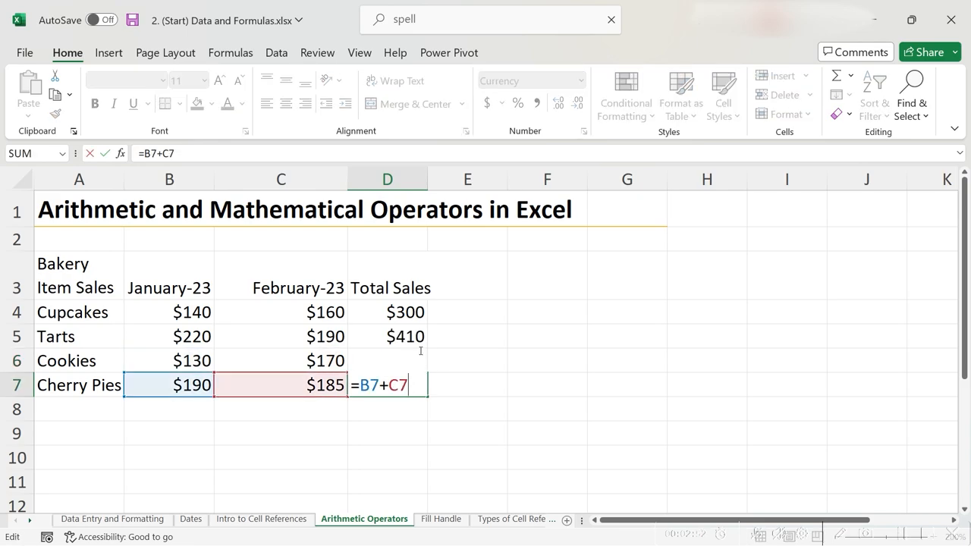
mouse_move(304, 352)
type("T")
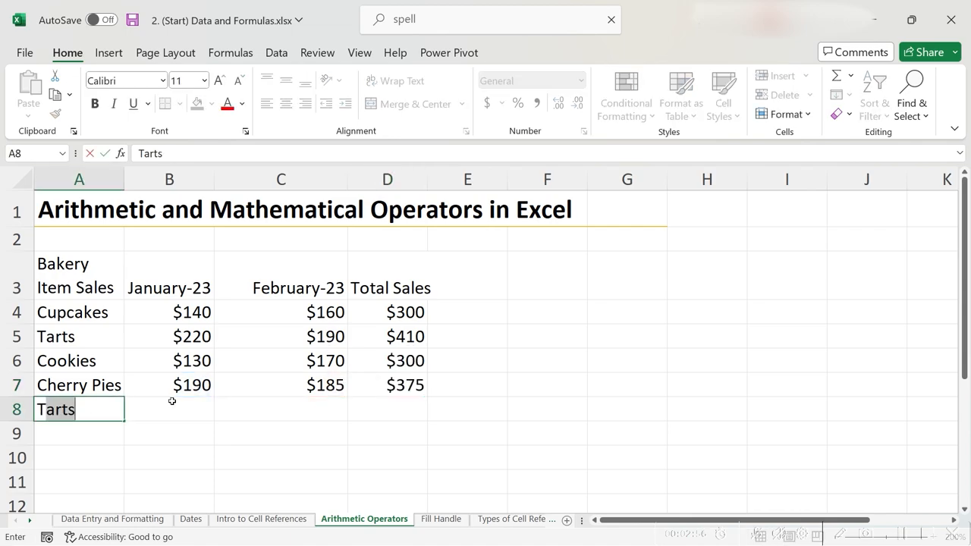
Label row 8 'Monthly Sales' and sum the four January sales in B8, giving $680
type("Monthly Sales")
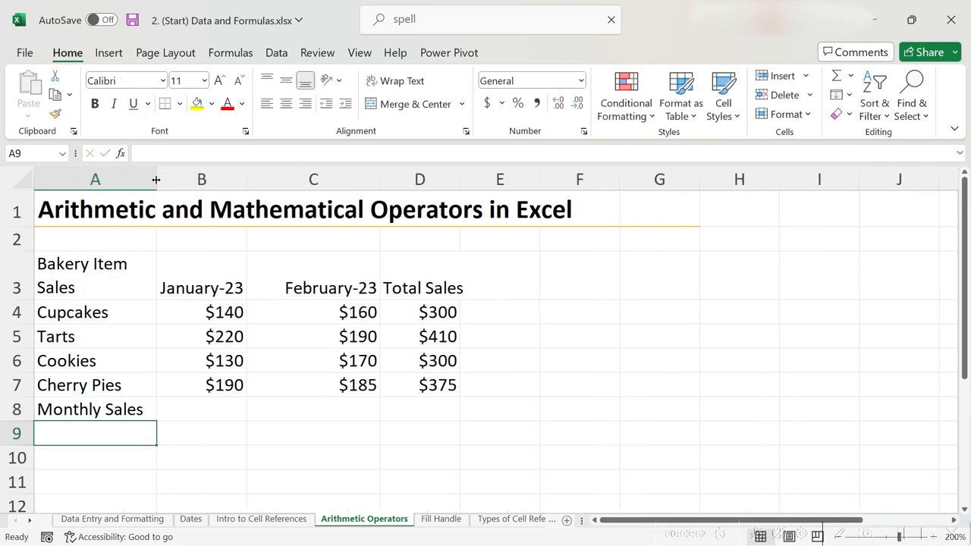
mouse_move(179, 488)
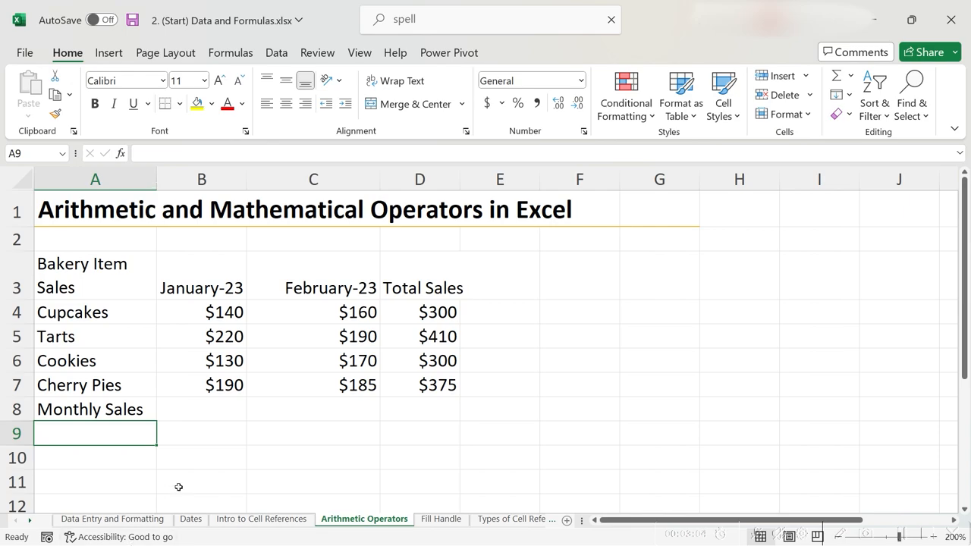
left_click(201, 408)
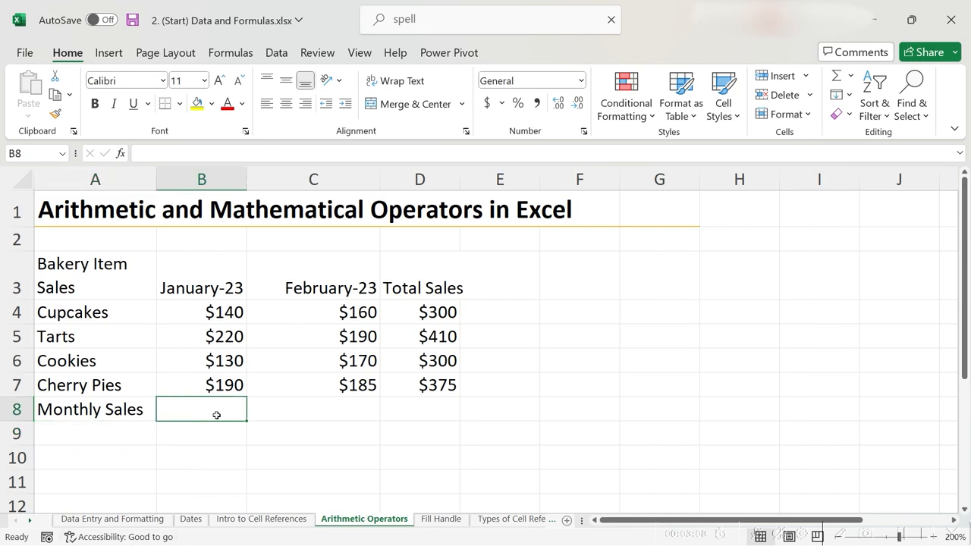
type("=B4+")
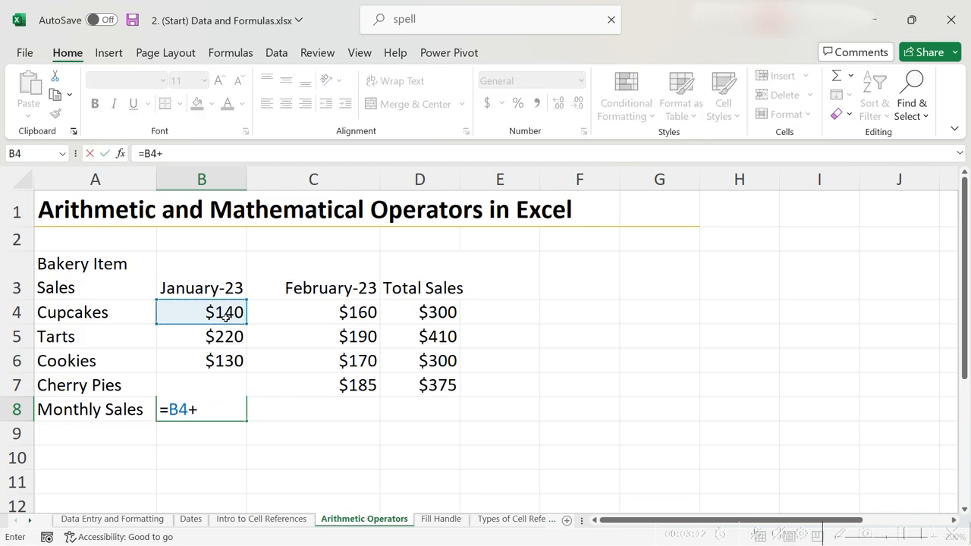
left_click(201, 337)
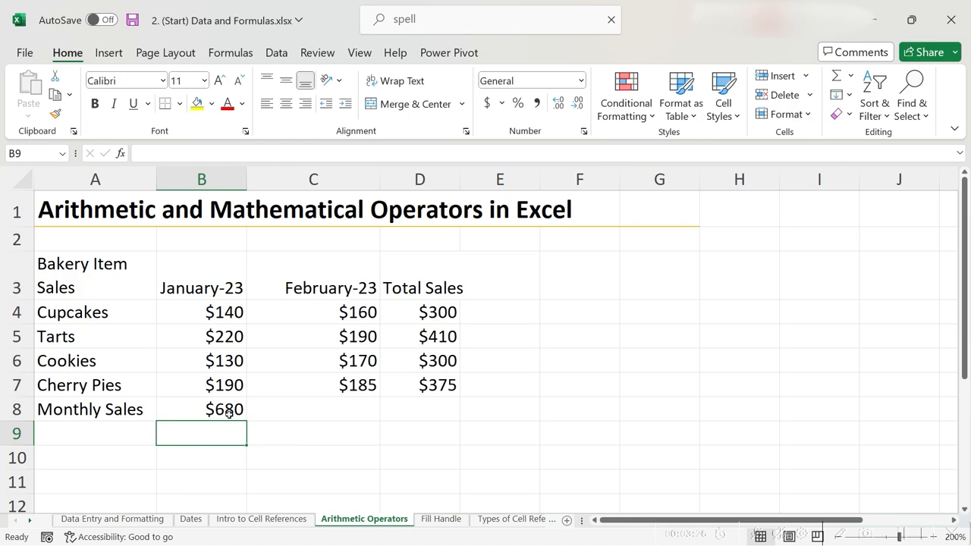
left_click(201, 409)
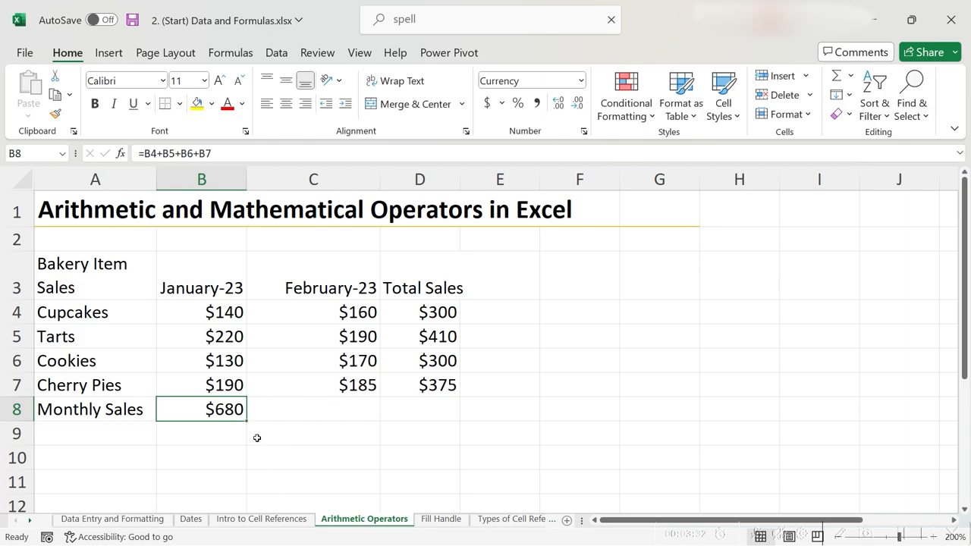
mouse_move(247, 423)
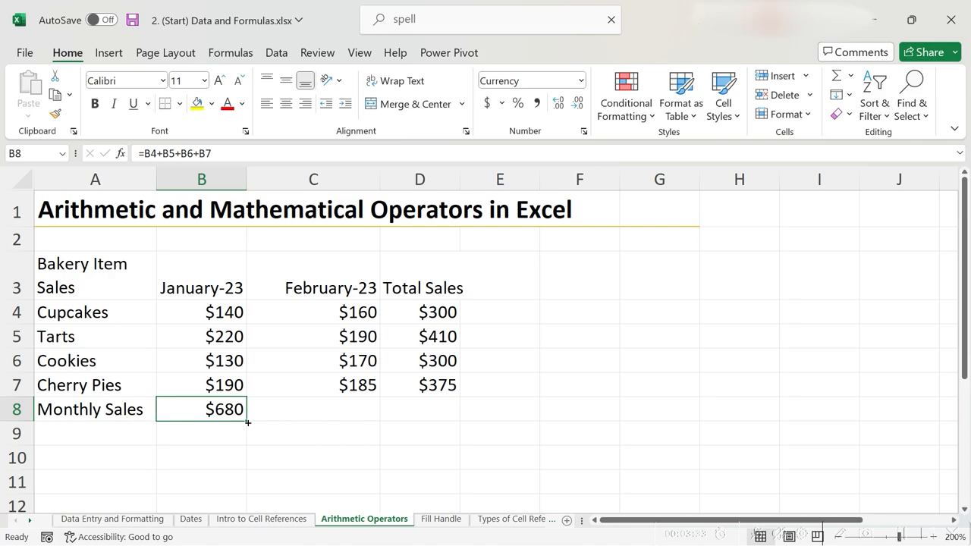
Fill the B8 sum right to D8 and view the $1,385 grand total formula
left_click_drag(245, 421, 443, 421)
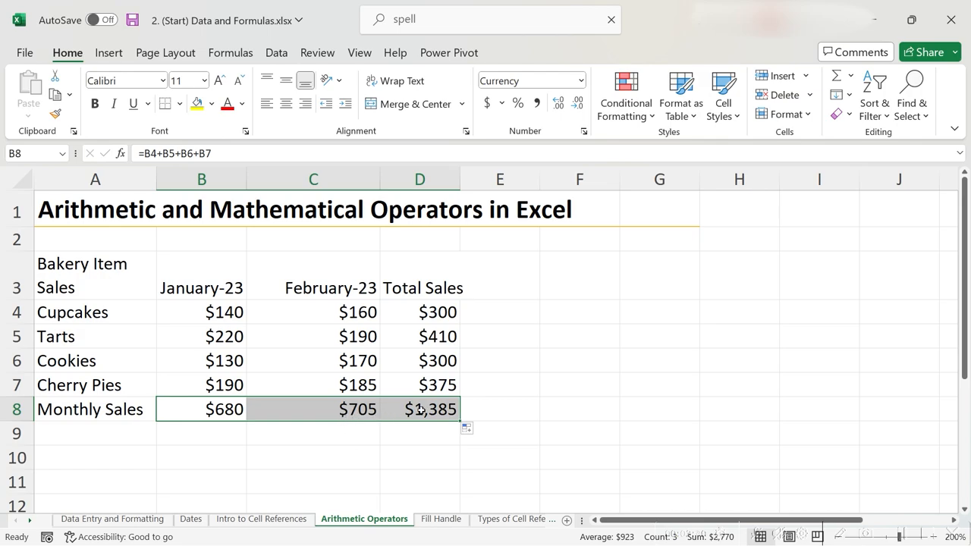
left_click(420, 409)
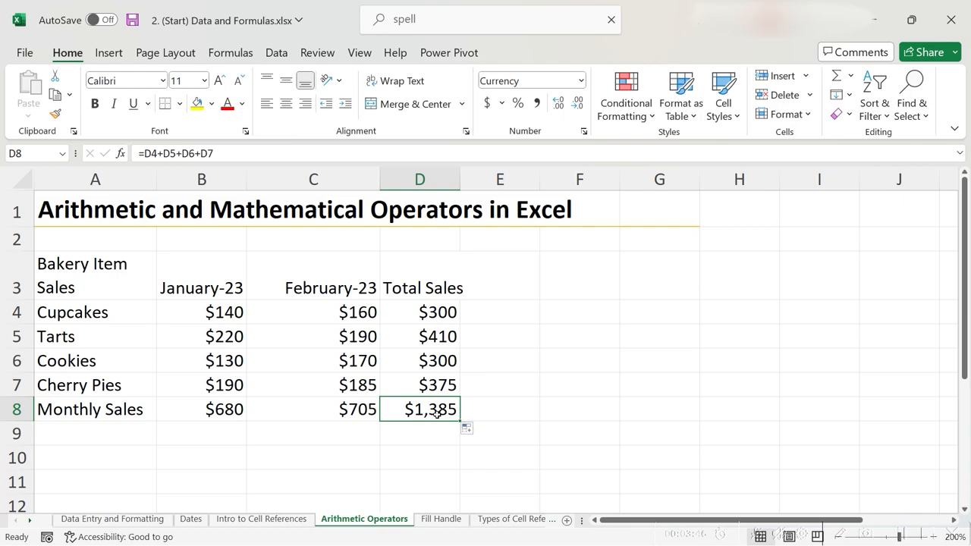
mouse_move(412, 413)
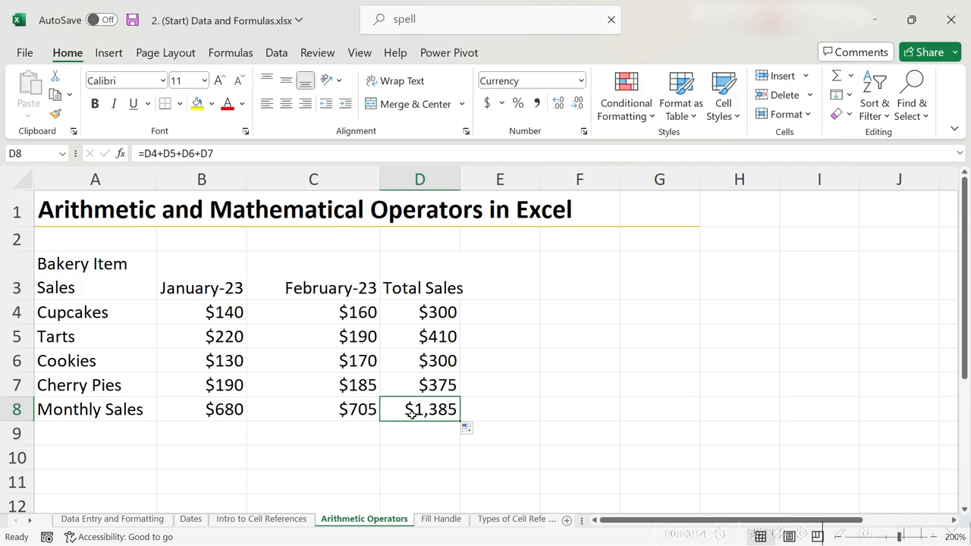
key("F2")
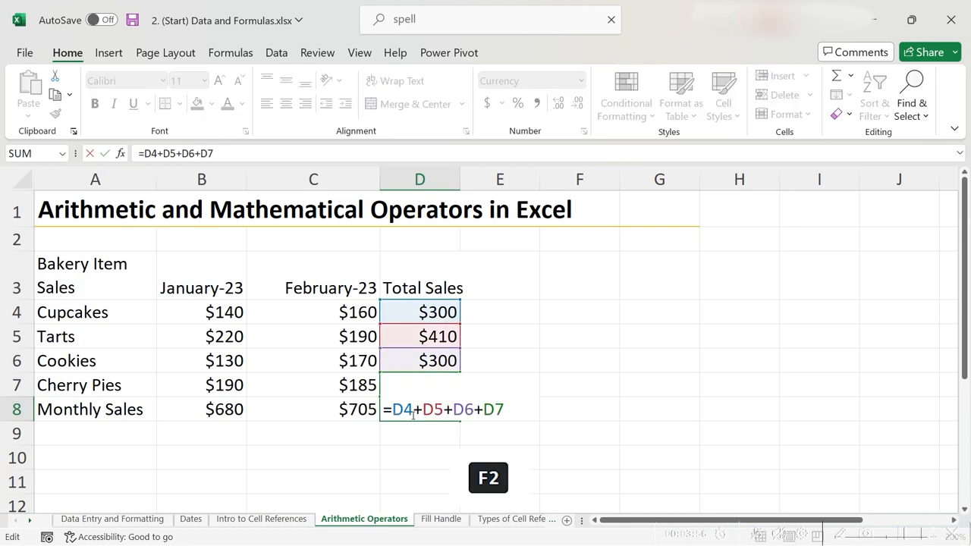